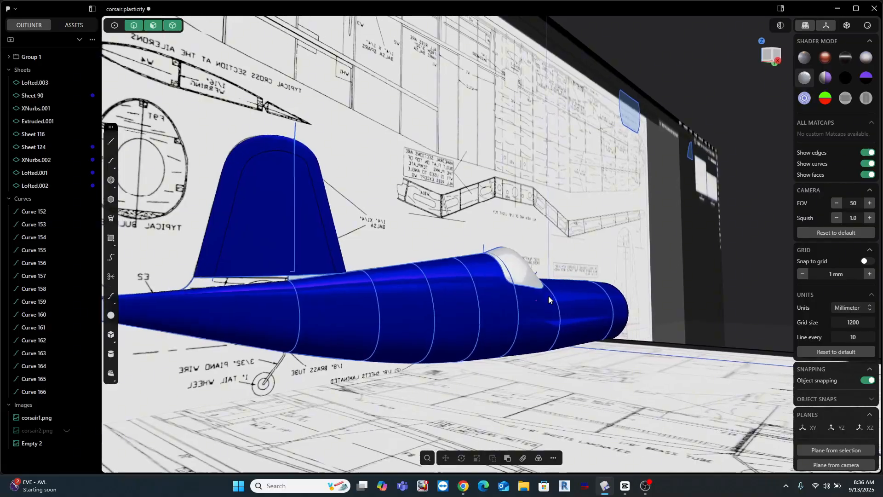
# Step: Orbit the fuselage, then switch to Google Photos to play the landing gear reference video
pyautogui.moveTo(549, 300); pyautogui.dragTo(432, 292)
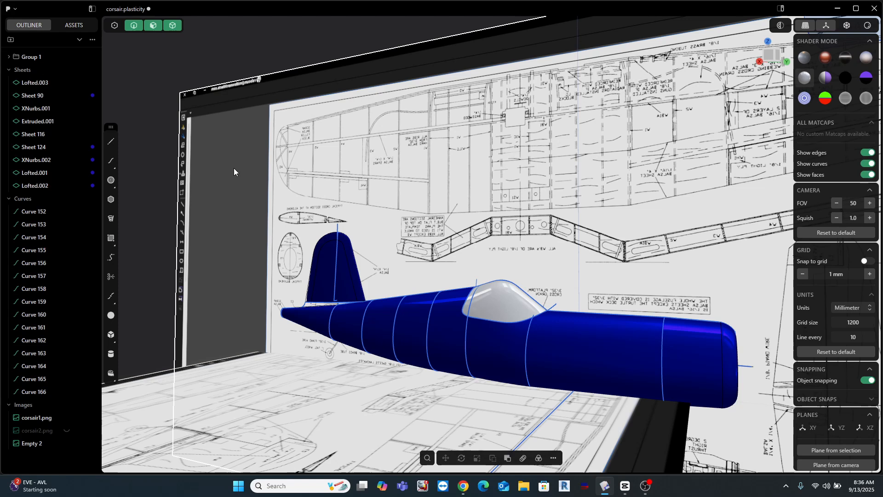
pyautogui.click(8, 8)
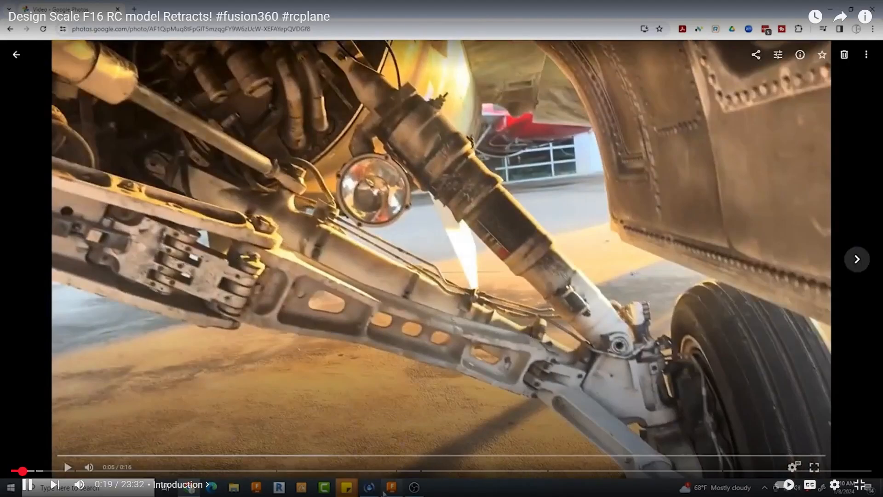
pyautogui.click(436, 488)
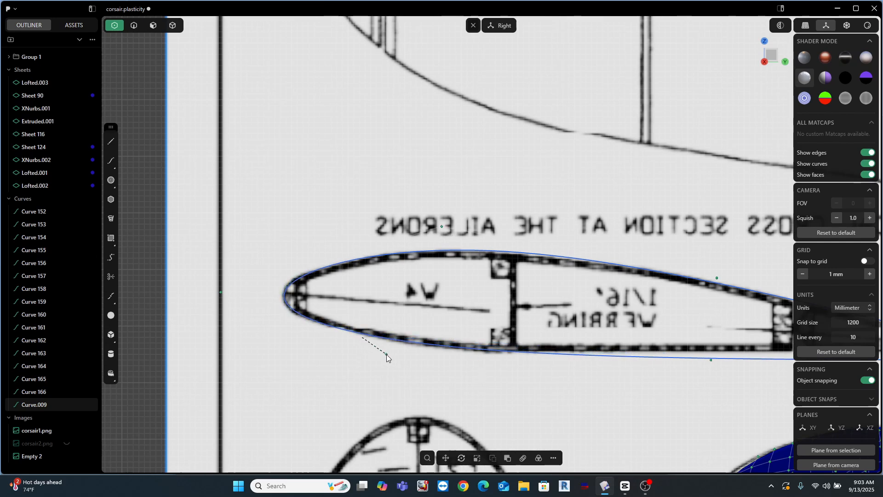
pyautogui.moveTo(387, 358); pyautogui.dragTo(524, 322)
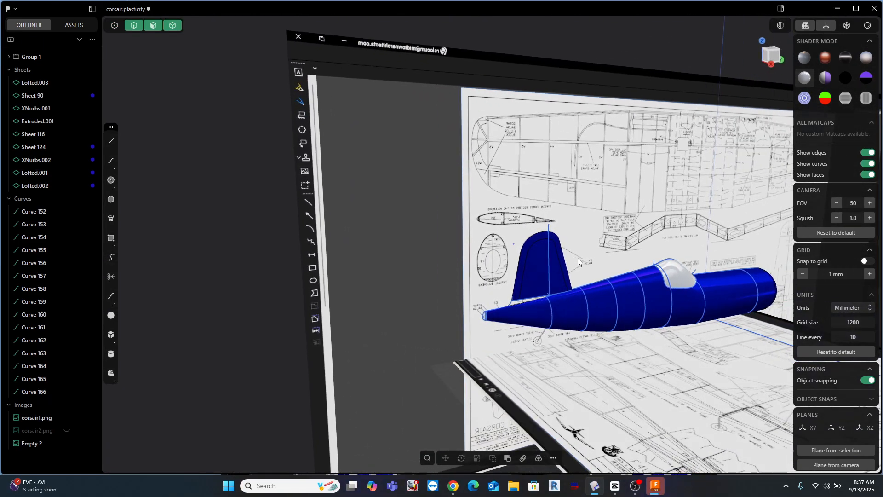
pyautogui.moveTo(577, 262); pyautogui.dragTo(434, 243)
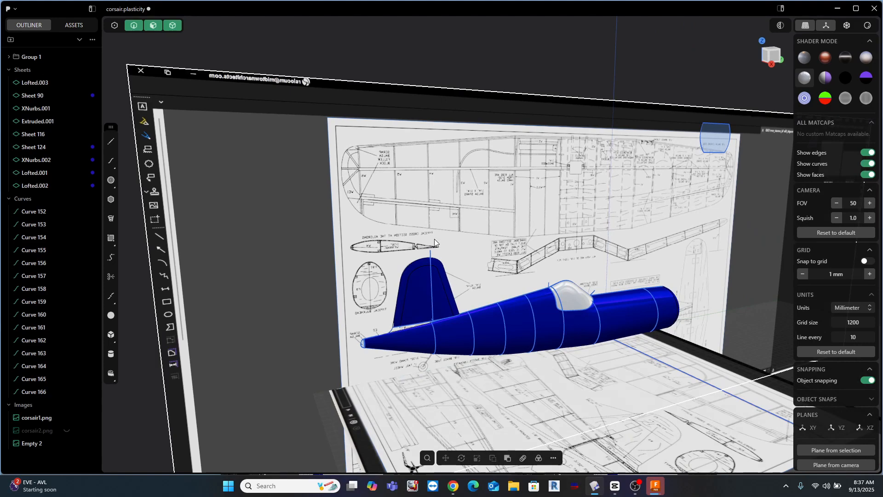
pyautogui.moveTo(146, 159)
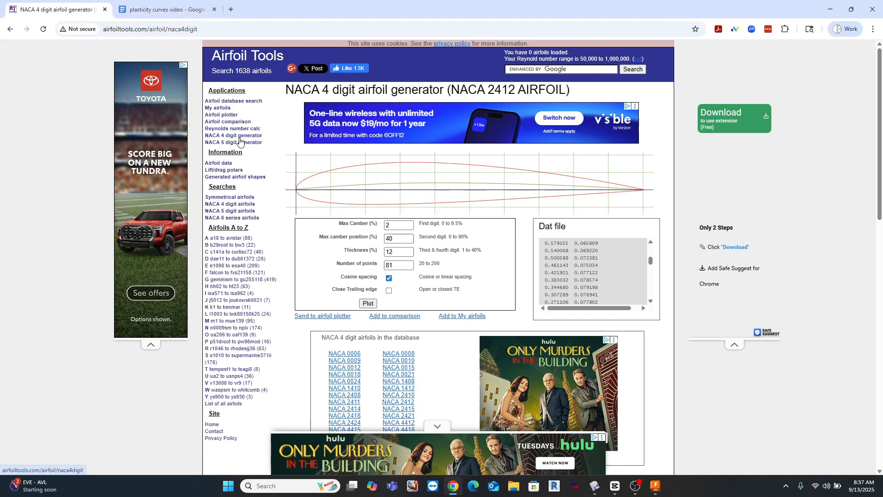
pyautogui.moveTo(80, 204)
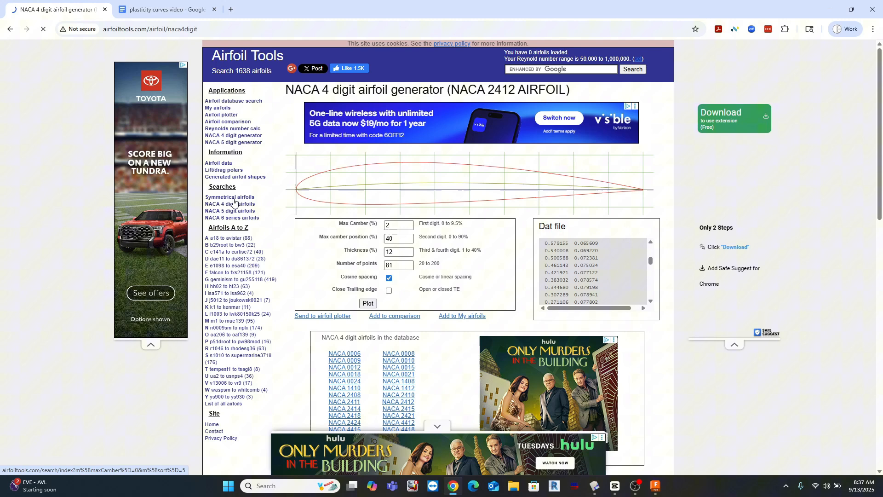
# Step: Reload the NACA 2412 airfoil generator page, then return to the Corsair model in Plasticity
pyautogui.click(367, 303)
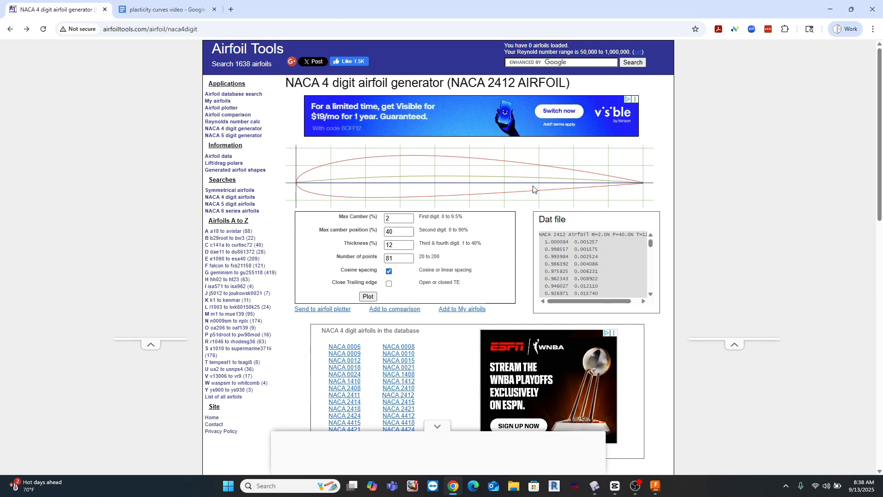
pyautogui.click(164, 10)
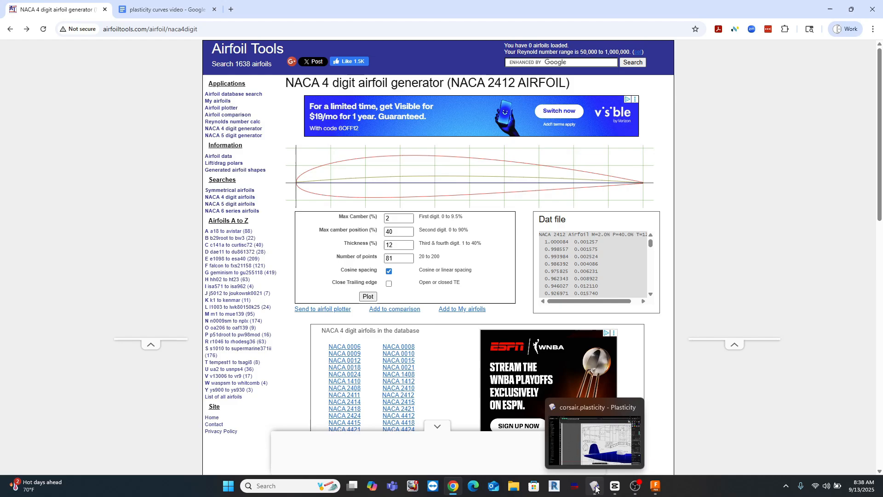
pyautogui.click(594, 486)
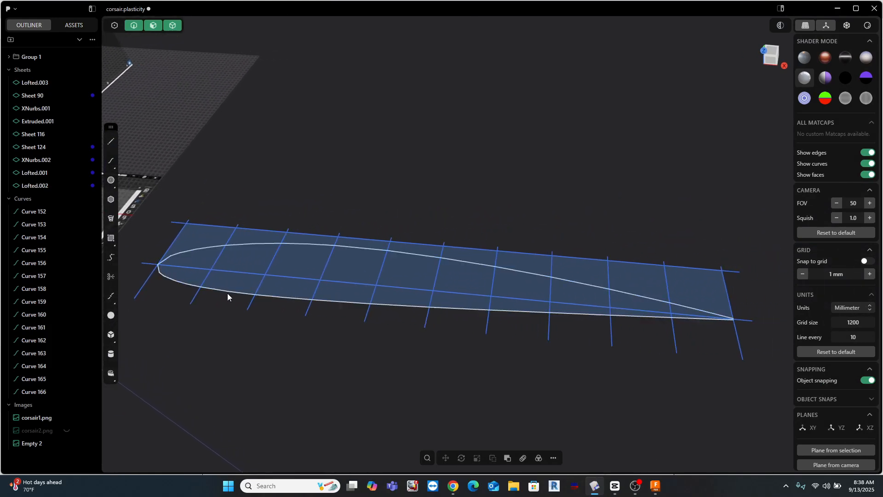
pyautogui.moveTo(228, 296); pyautogui.dragTo(459, 306)
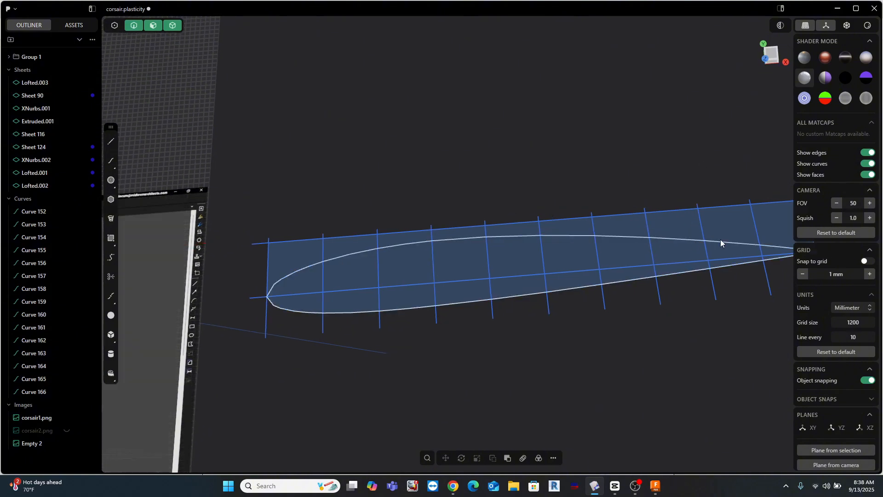
pyautogui.click(619, 225)
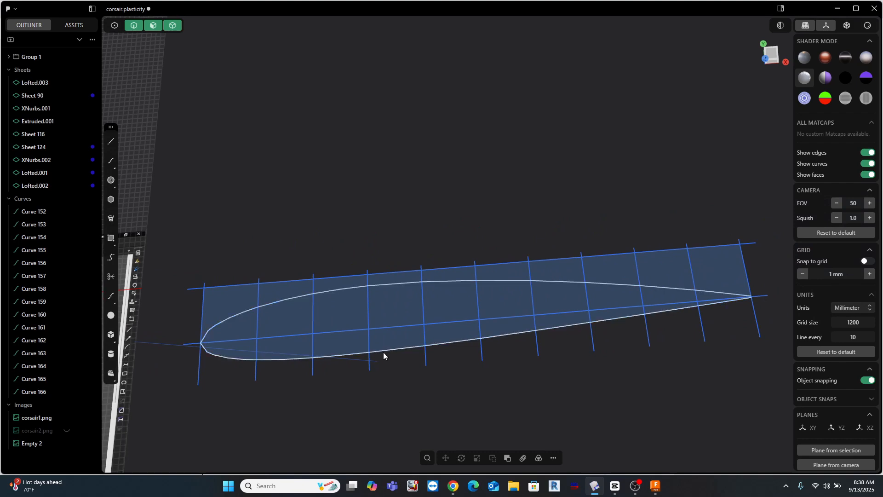
pyautogui.moveTo(384, 356); pyautogui.dragTo(403, 353)
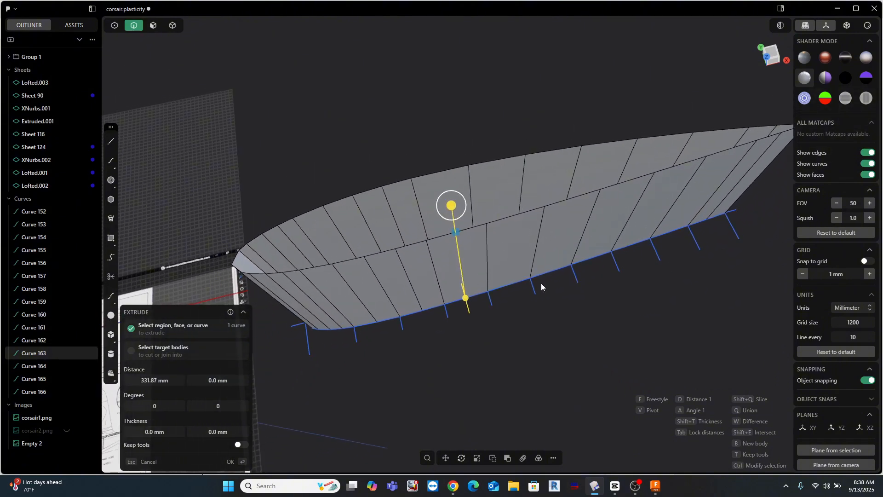
pyautogui.click(230, 462)
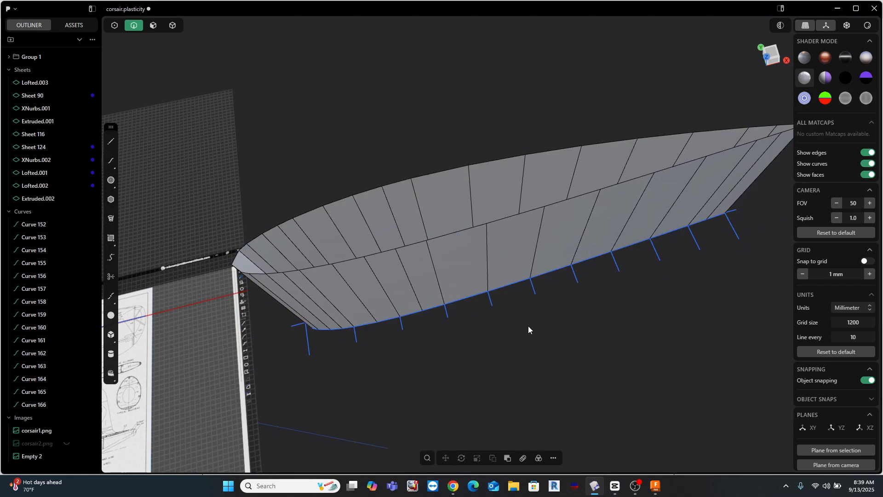
pyautogui.click(39, 198)
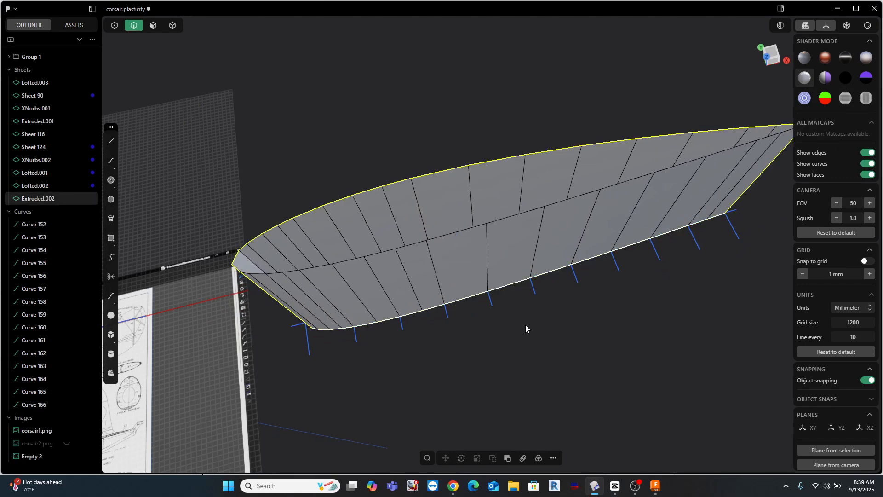
pyautogui.click(34, 352)
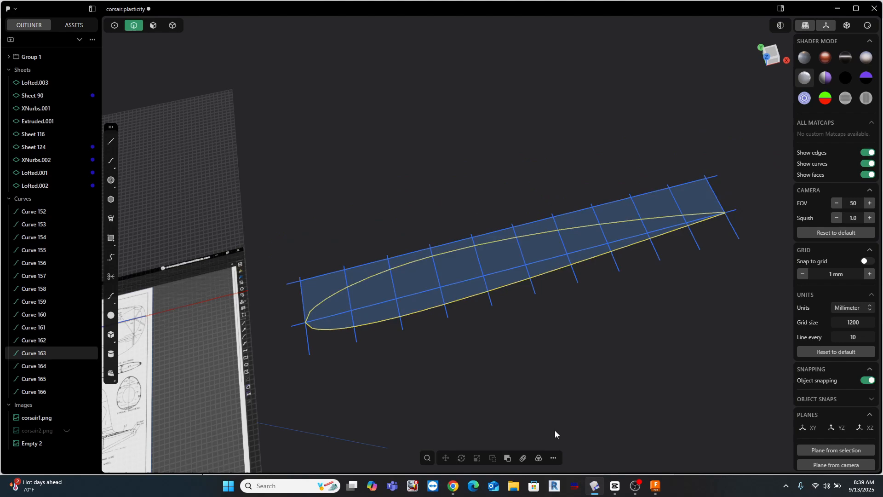
pyautogui.moveTo(635, 486)
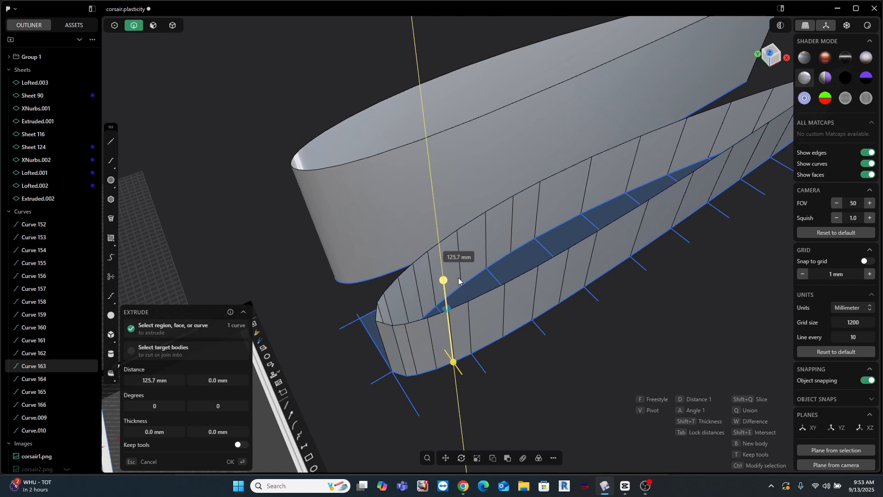
# Step: Extrude the second traced outline to about 125.7 mm
pyautogui.moveTo(444, 280); pyautogui.dragTo(436, 231)
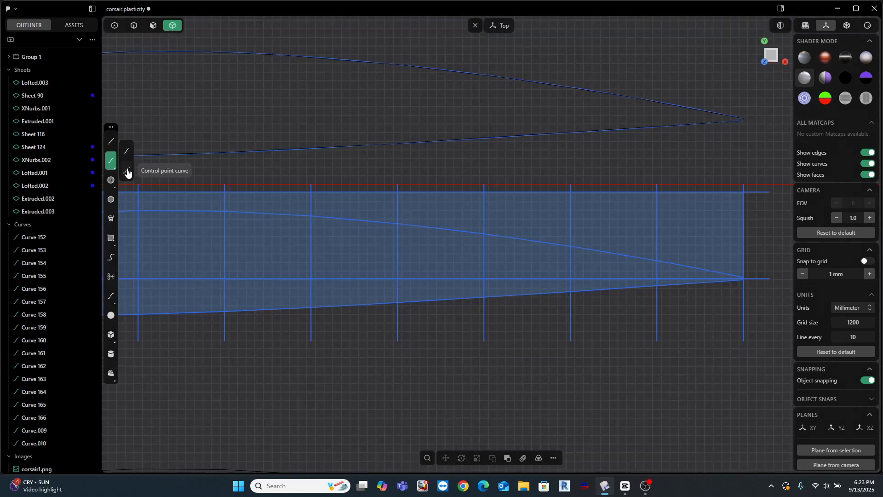
# Step: Draw a control-point curve shaped around the airfoil's leading edge
pyautogui.click(111, 160)
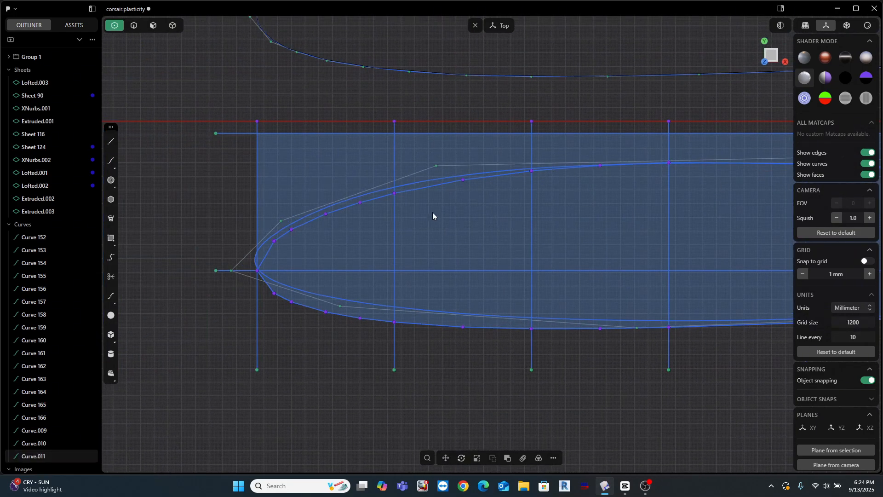
pyautogui.moveTo(434, 216); pyautogui.dragTo(442, 177)
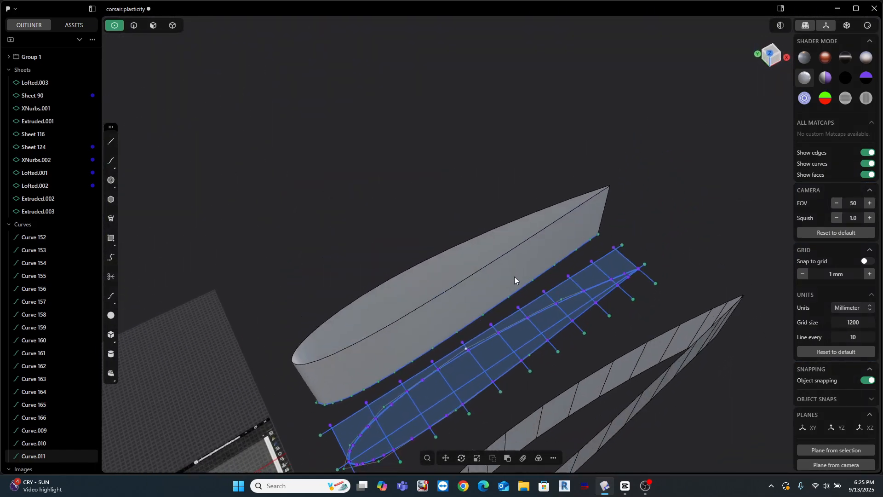
# Step: Extrude the control-point curve upward and orbit to compare both airfoil surfaces
pyautogui.click(133, 26)
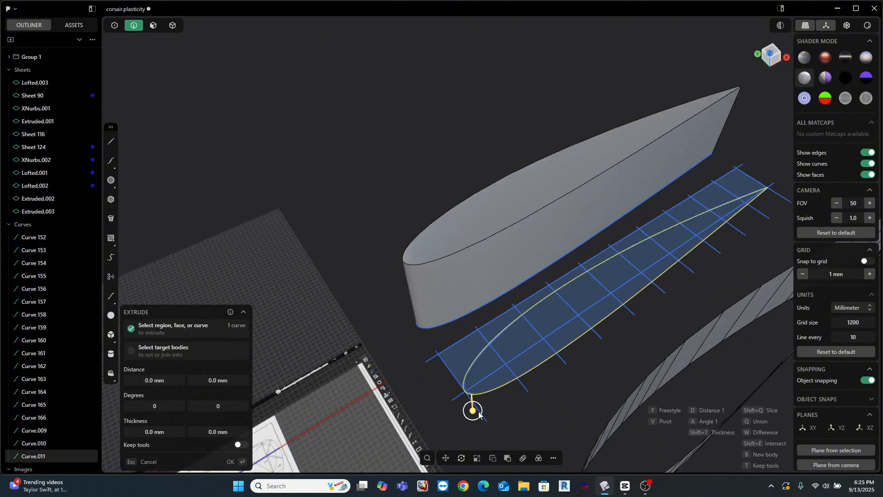
pyautogui.moveTo(472, 409); pyautogui.dragTo(472, 394)
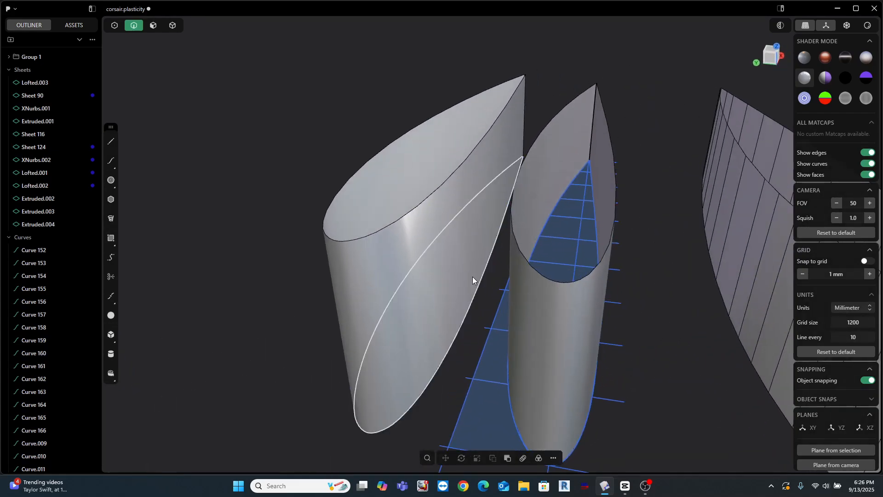
pyautogui.moveTo(473, 281); pyautogui.dragTo(383, 341)
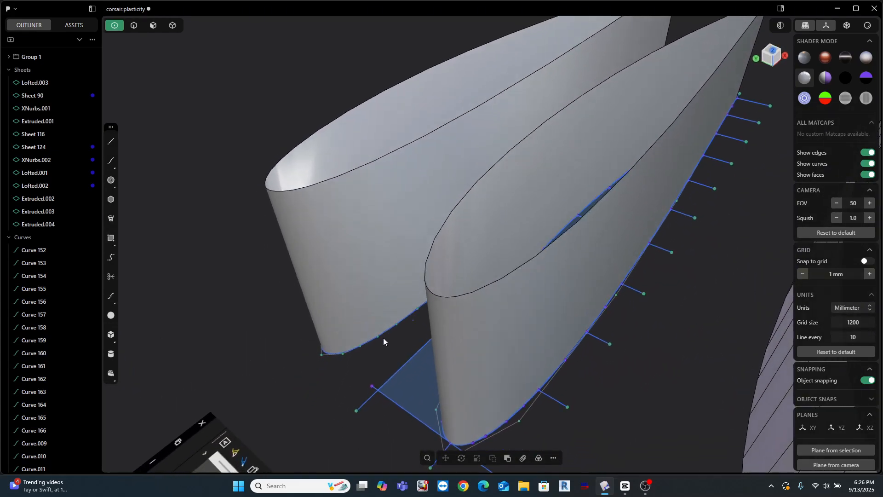
pyautogui.moveTo(383, 341); pyautogui.dragTo(403, 319)
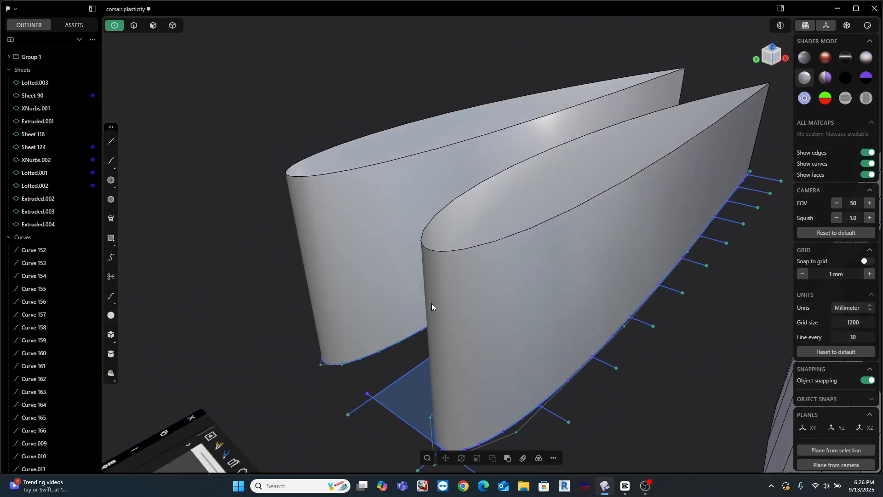
pyautogui.moveTo(646, 485)
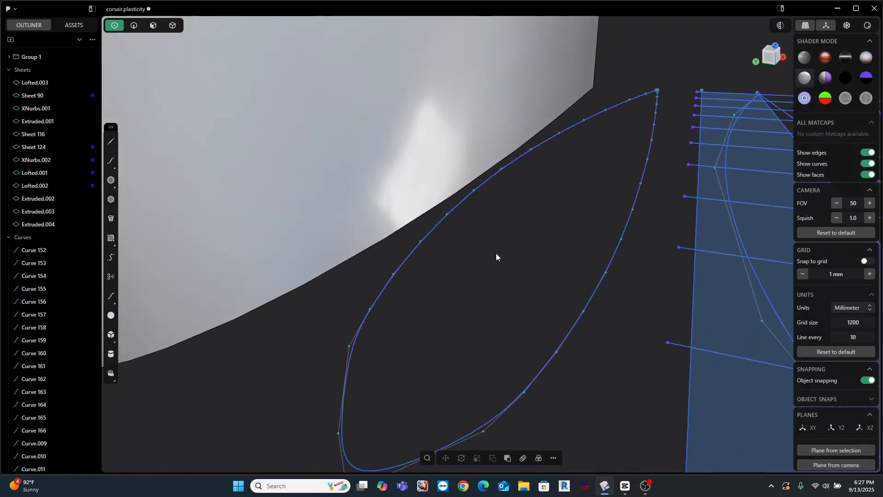
# Step: Extrude another airfoil curve and drag its leading-edge control points to round it
pyautogui.click(134, 26)
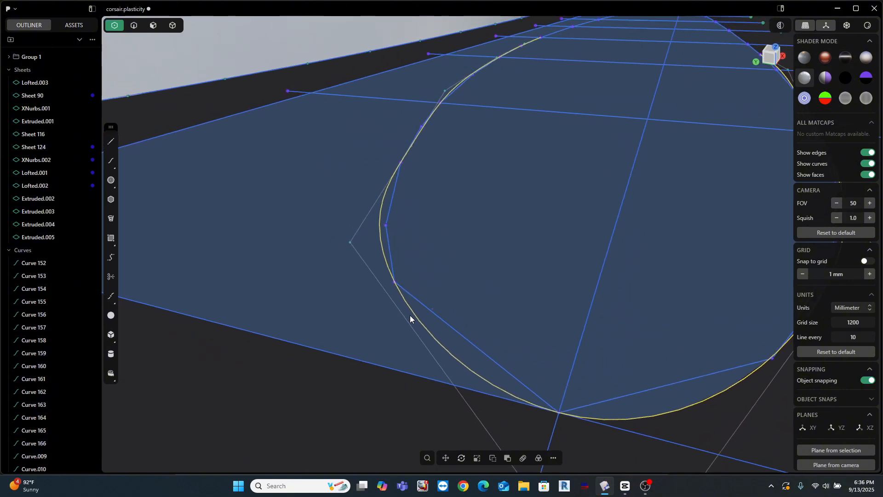
pyautogui.moveTo(410, 319); pyautogui.dragTo(429, 327)
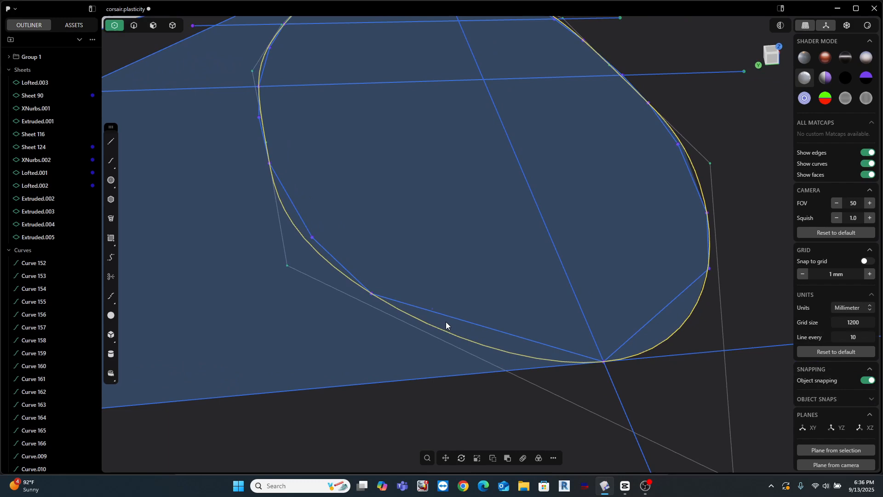
pyautogui.moveTo(446, 325); pyautogui.dragTo(451, 299)
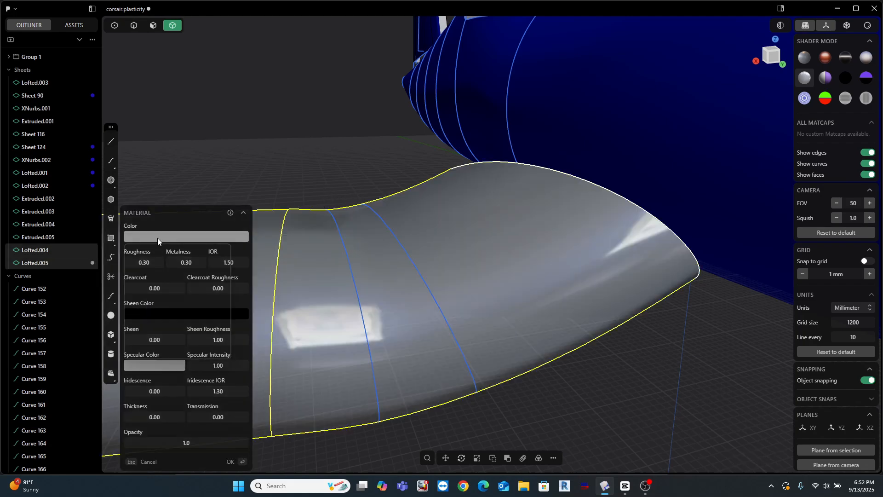
# Step: Set the wing material colour to blue and orbit to see it meet the fuselage
pyautogui.click(186, 236)
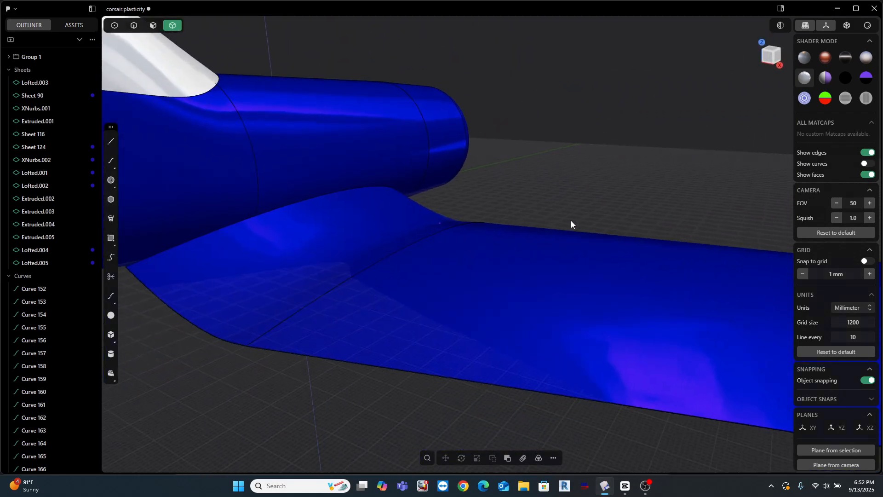
pyautogui.moveTo(570, 224); pyautogui.dragTo(578, 479)
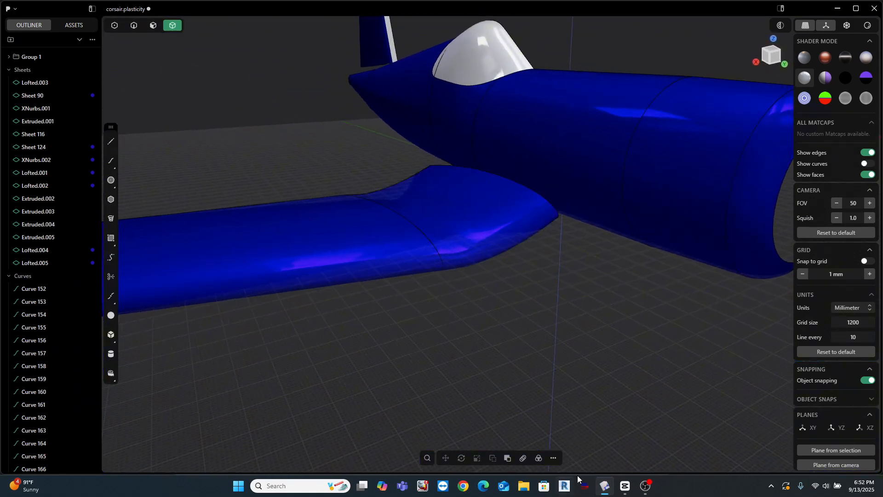